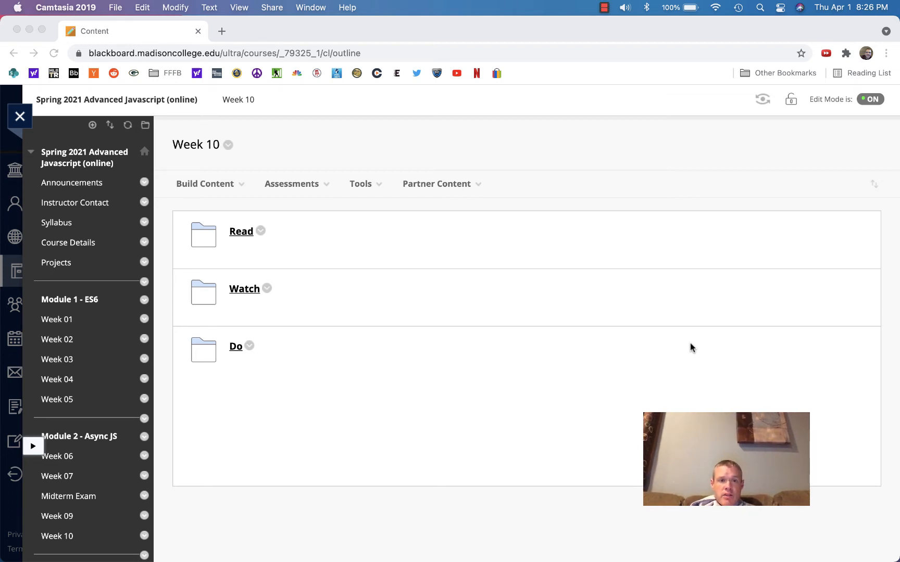
mouse_move(659, 334)
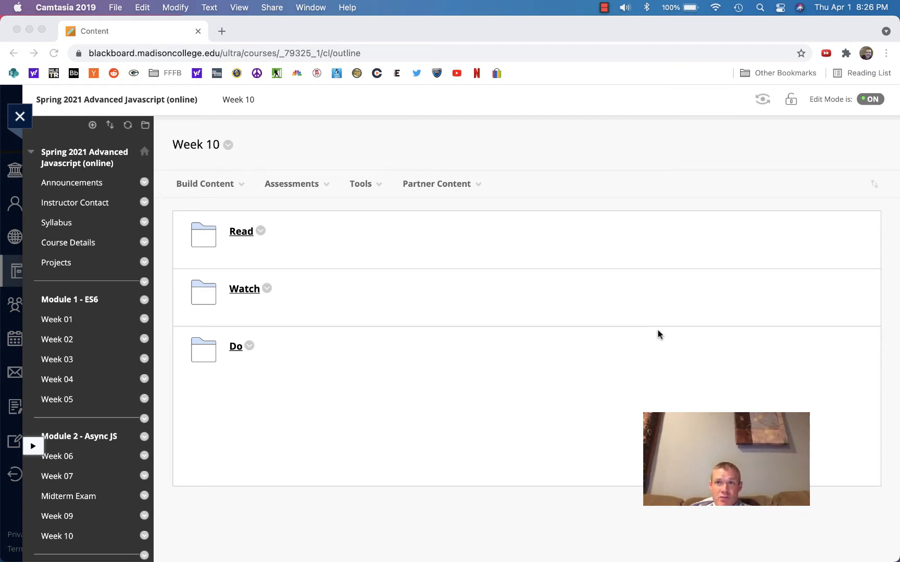
mouse_move(642, 327)
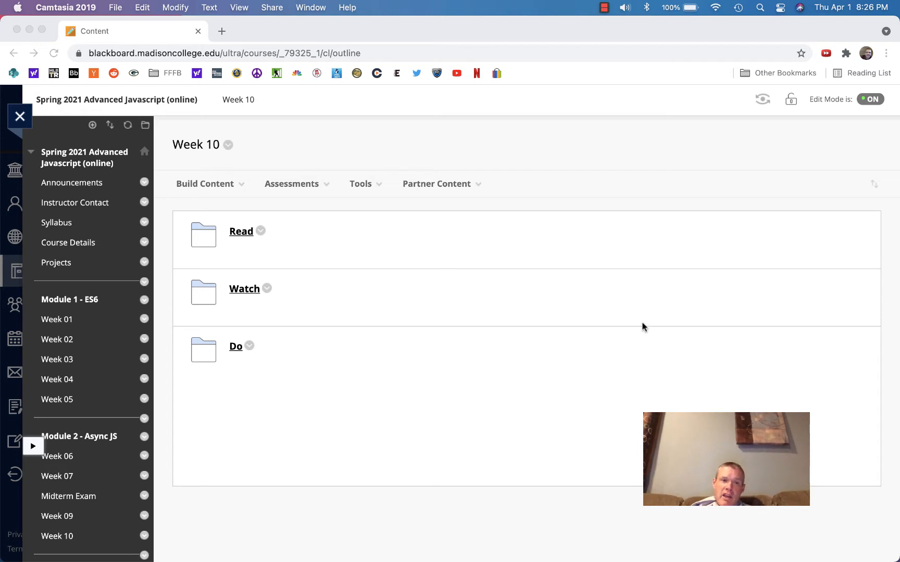
mouse_move(240, 240)
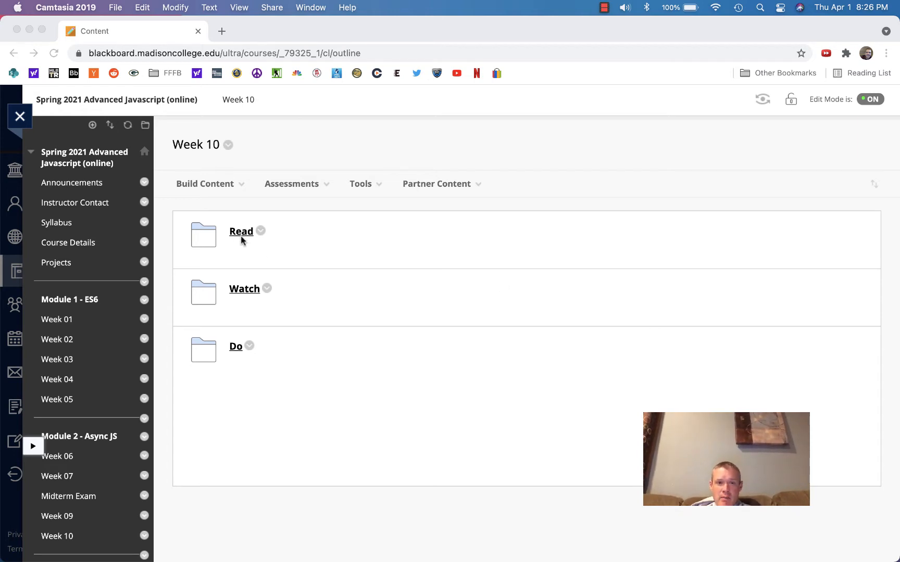
mouse_move(254, 254)
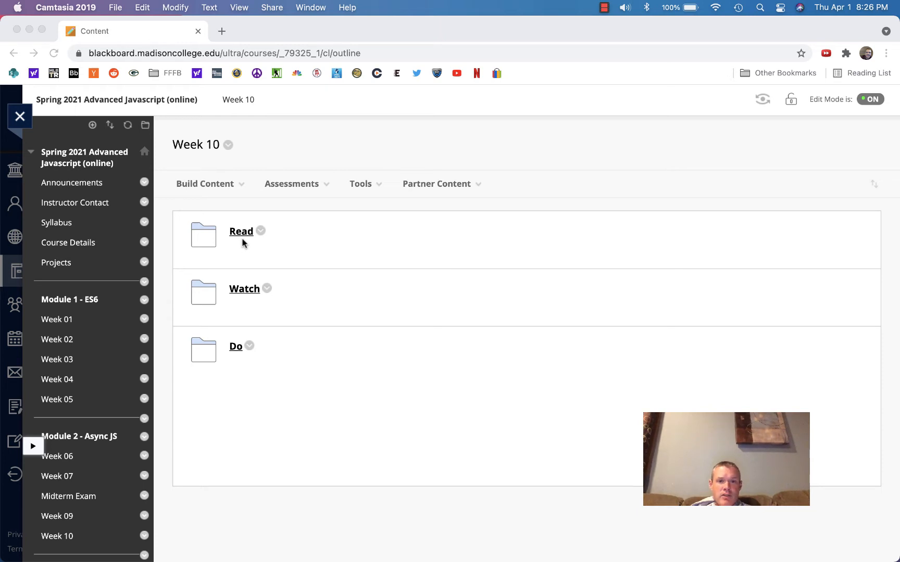
mouse_move(241, 238)
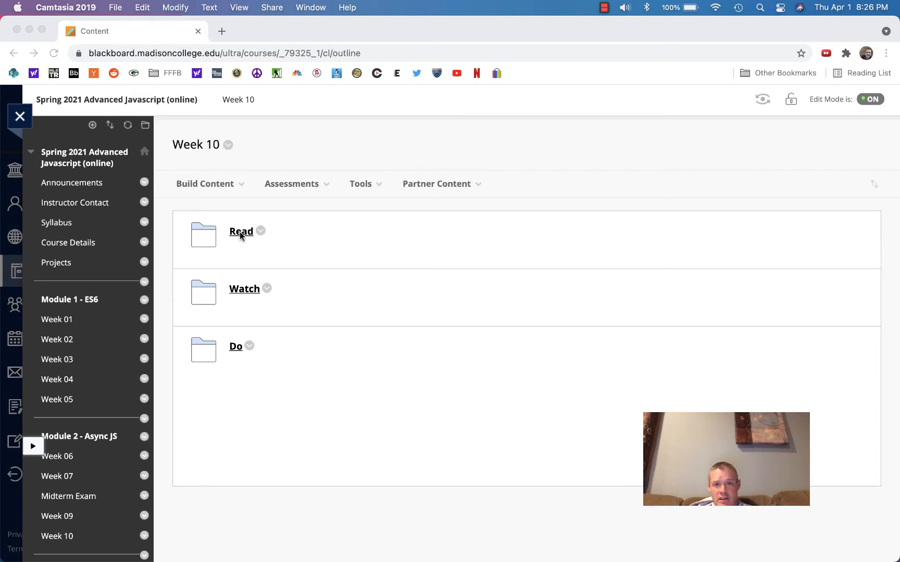
mouse_move(244, 267)
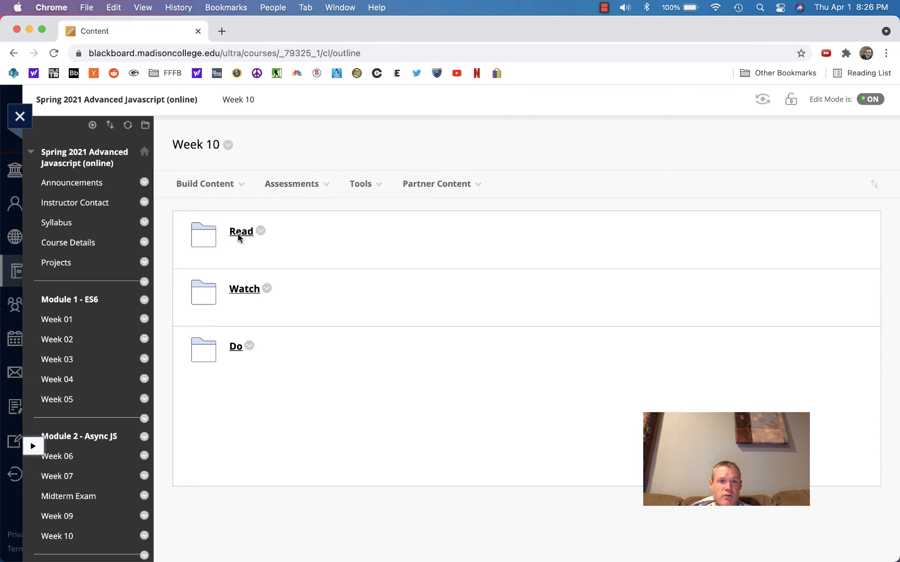
Step: Open the Week 10 Read folder listing the OOP in JS and Promises reading links
left_click(241, 231)
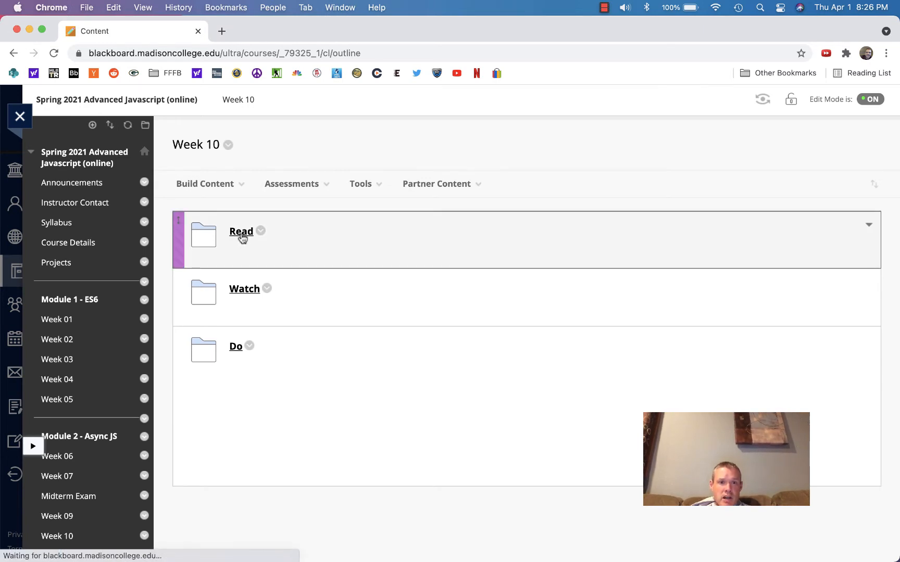
left_click(240, 232)
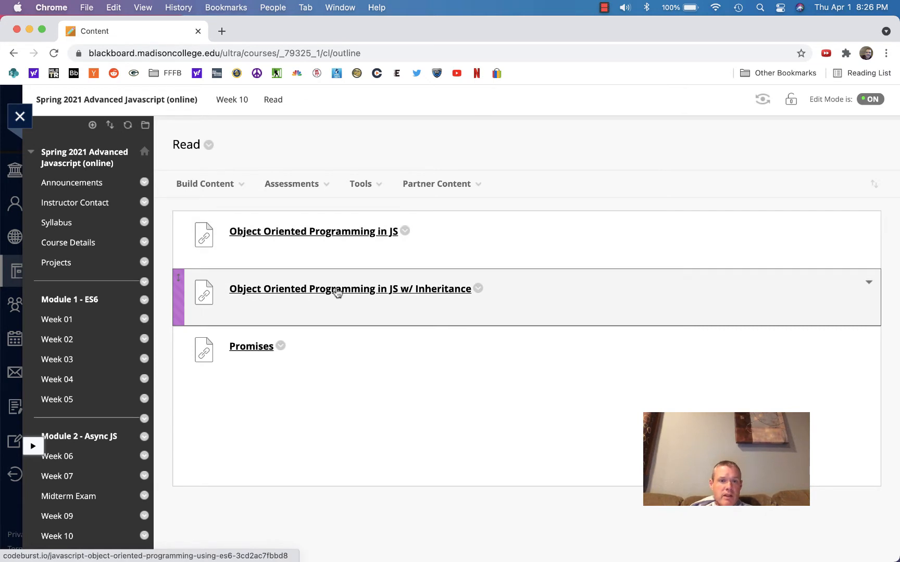
mouse_move(428, 294)
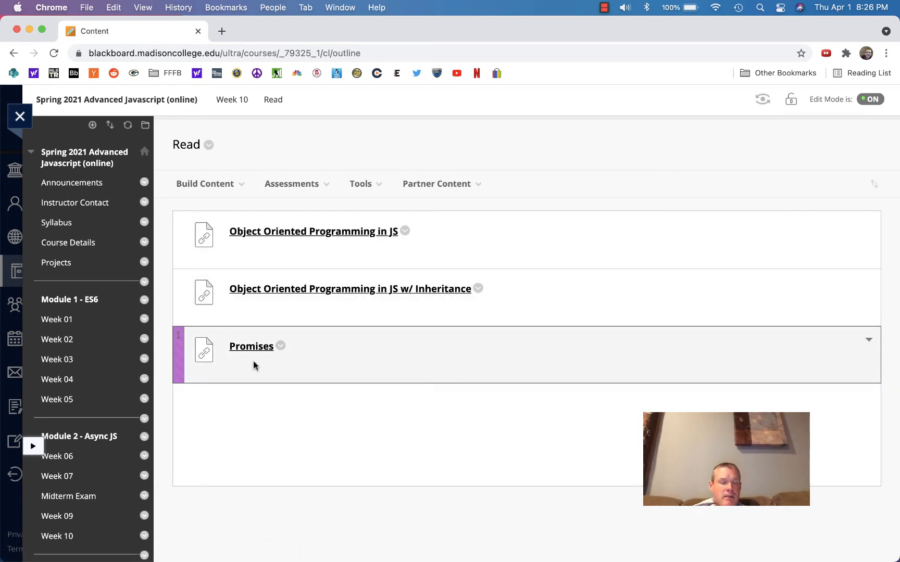
mouse_move(255, 352)
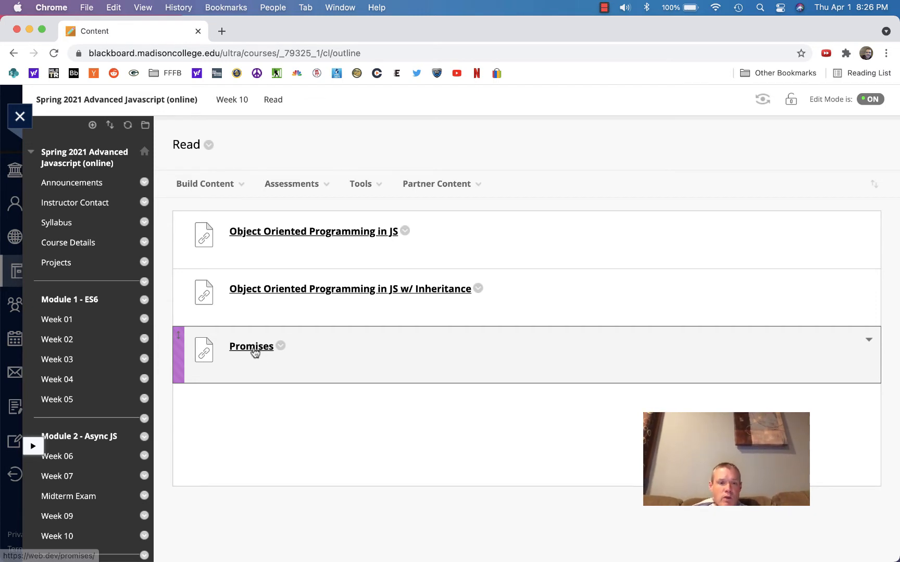
mouse_move(259, 375)
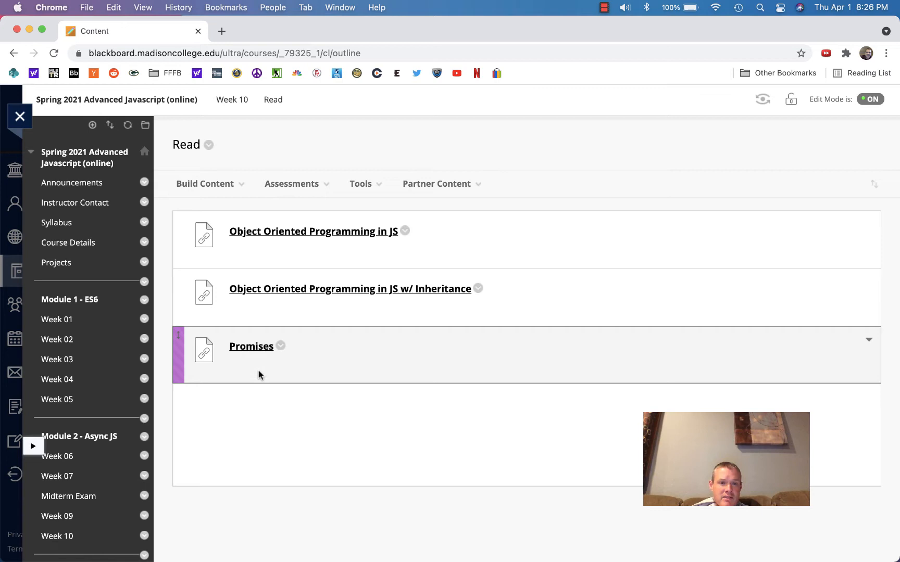
mouse_move(267, 372)
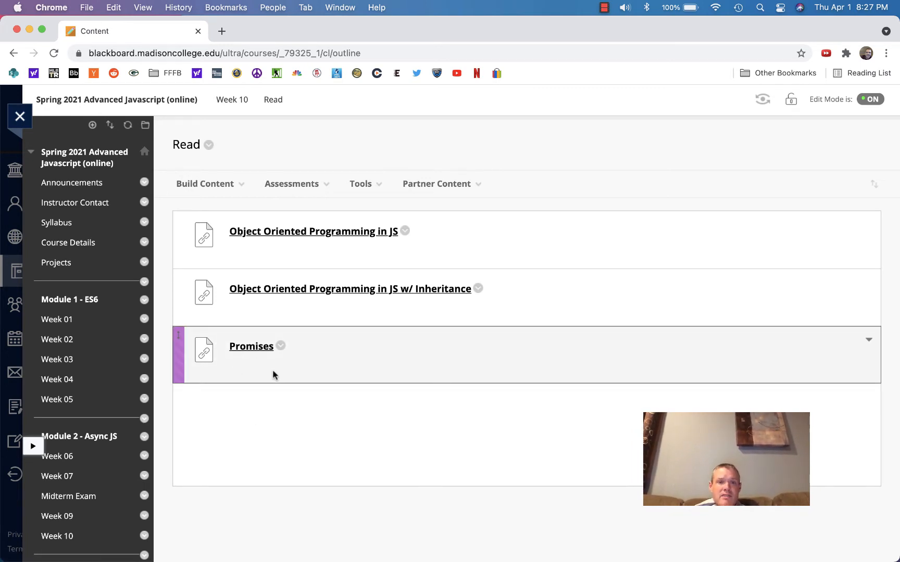
mouse_move(294, 378)
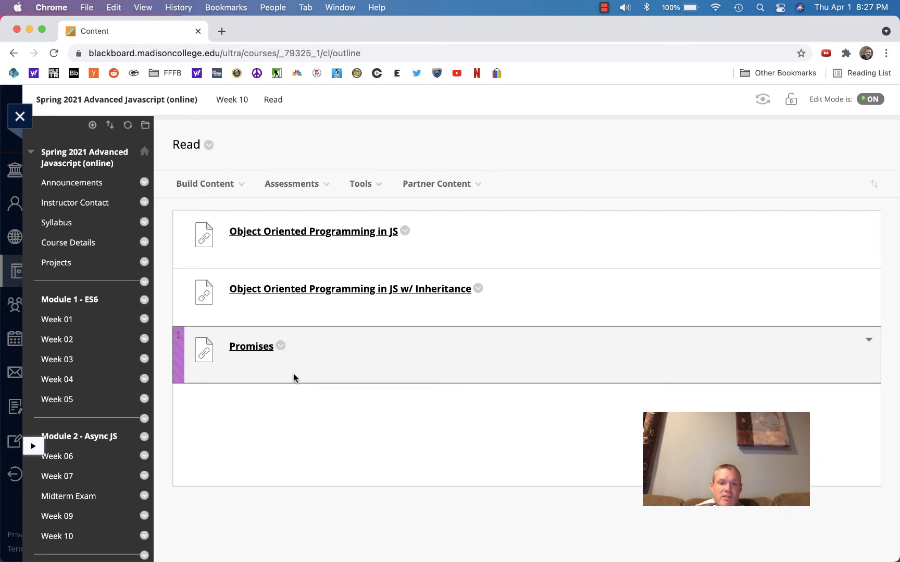
mouse_move(256, 138)
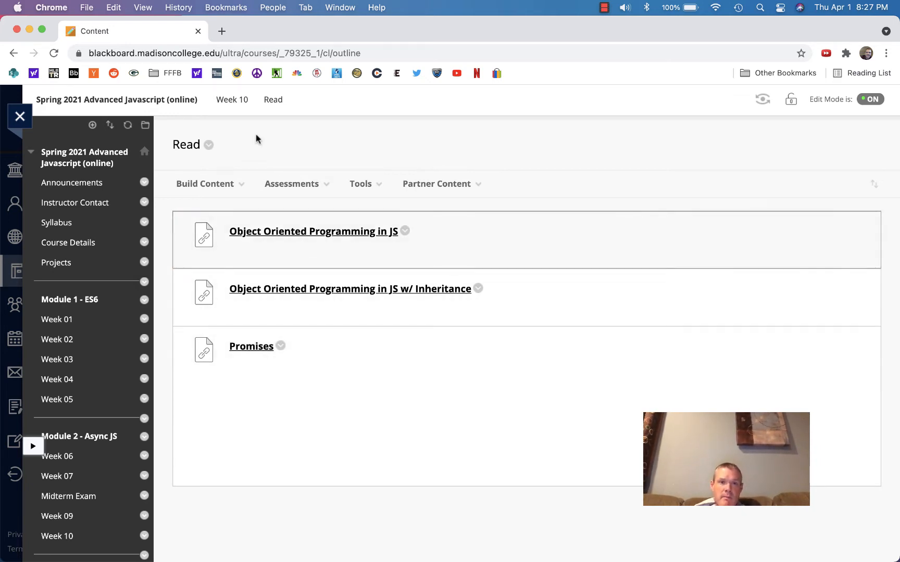
Step: Return to Week 10 via the breadcrumb to reach the Watch folder
left_click(205, 183)
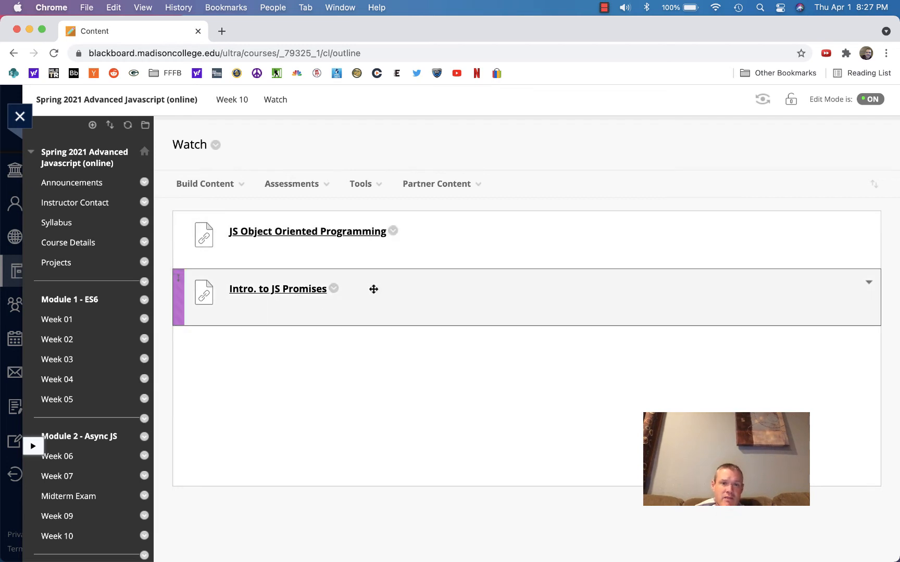
Step: Return to Week 10 via the breadcrumb to reach the Do folder
left_click(233, 99)
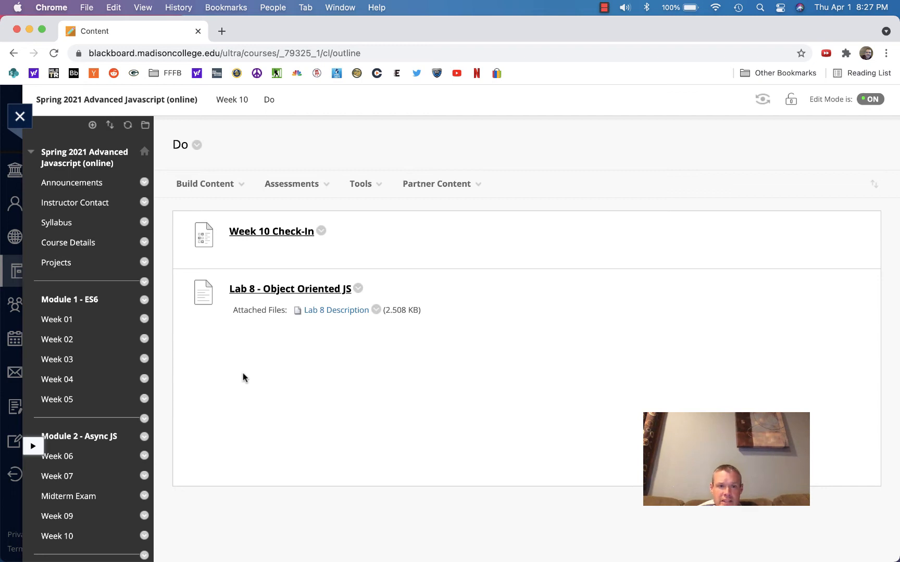
mouse_move(85, 247)
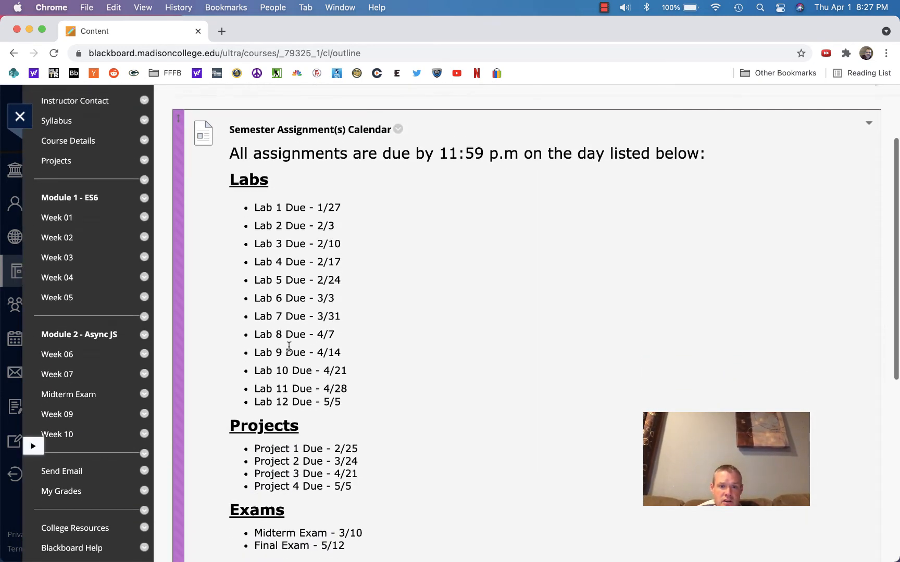
Step: Highlight Project 3's 4/21 due date in the Semester Assignment(s) Calendar
scroll("down", 3)
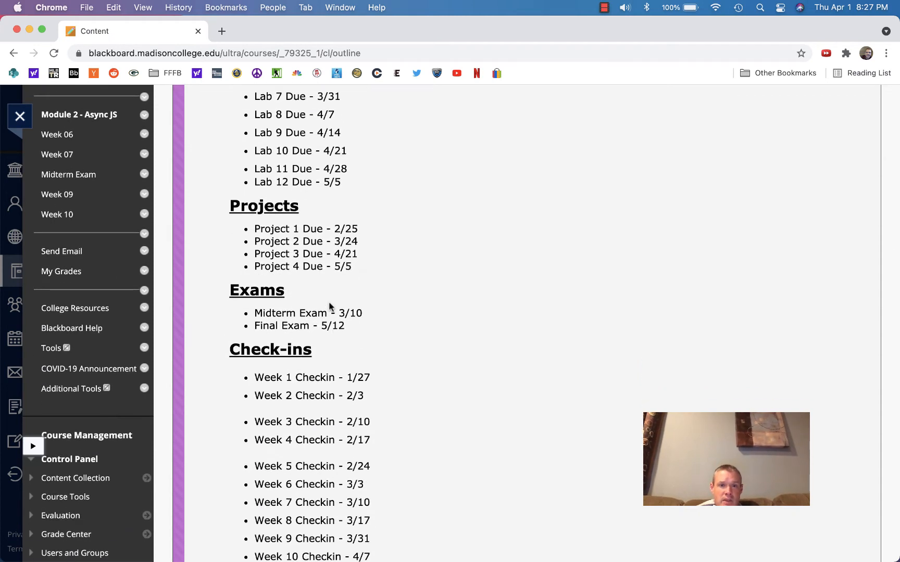
double_click(345, 254)
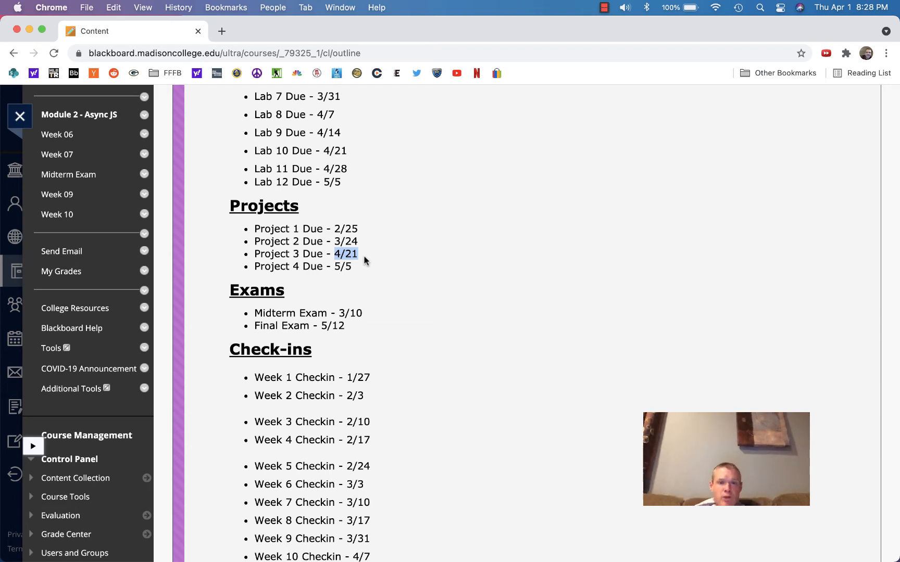
scroll("up", 3)
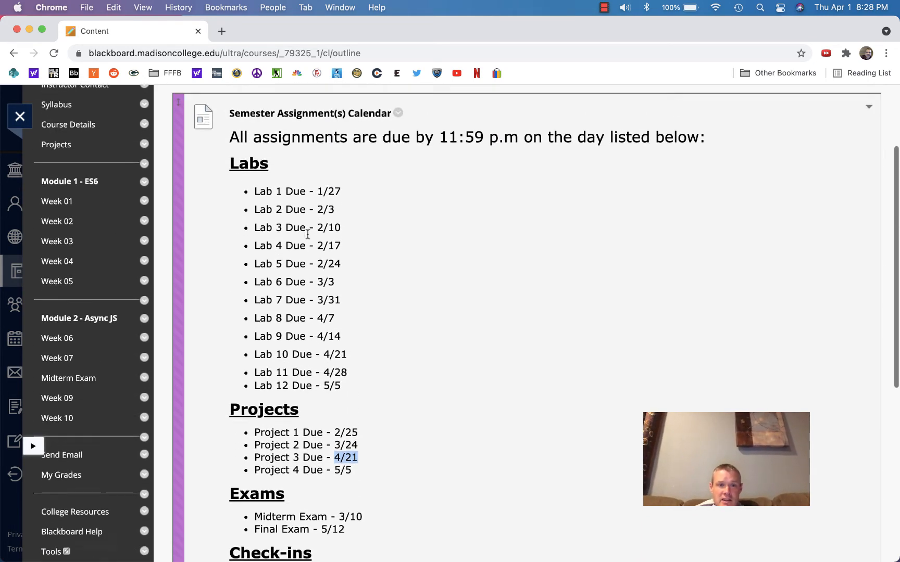
scroll("up", 3)
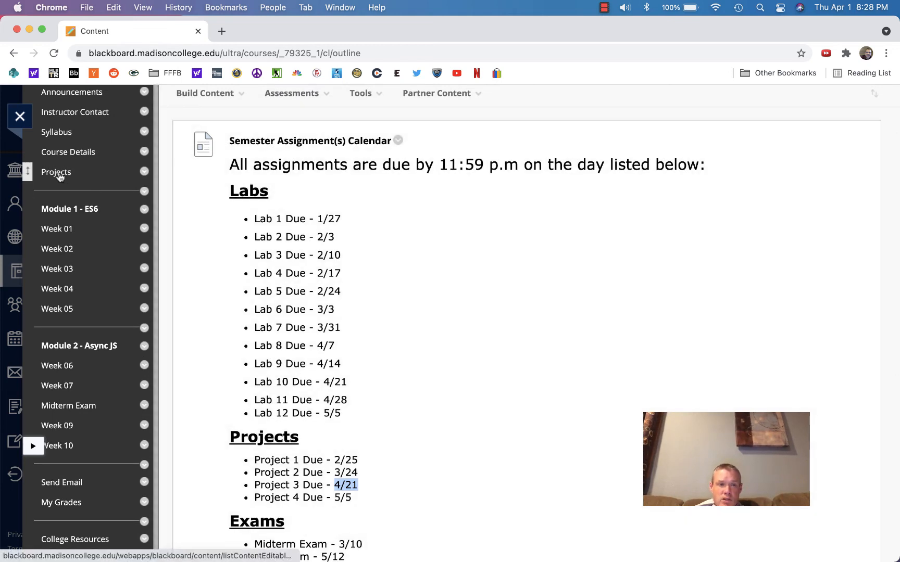
Step: Navigate Projects > Project 3 and open the Project 3 Description document
left_click(56, 172)
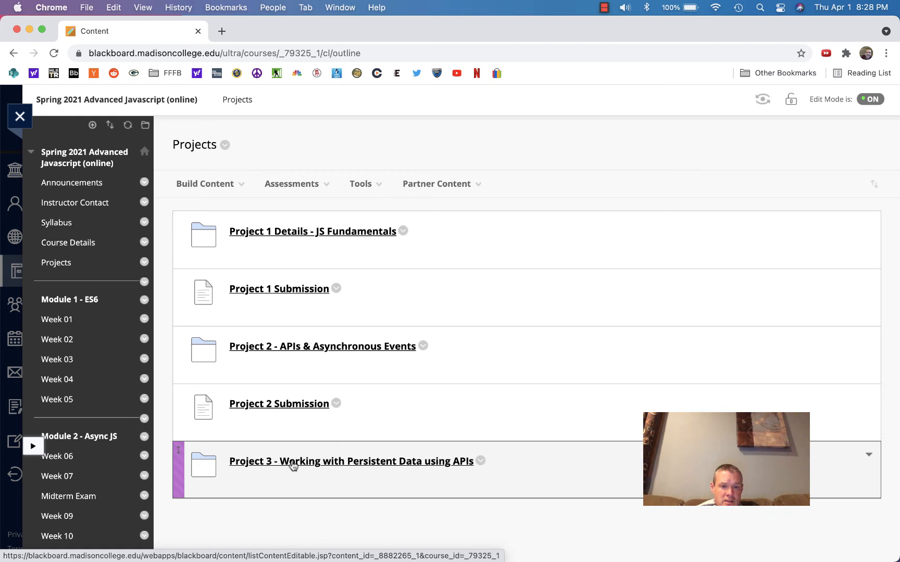
left_click(350, 460)
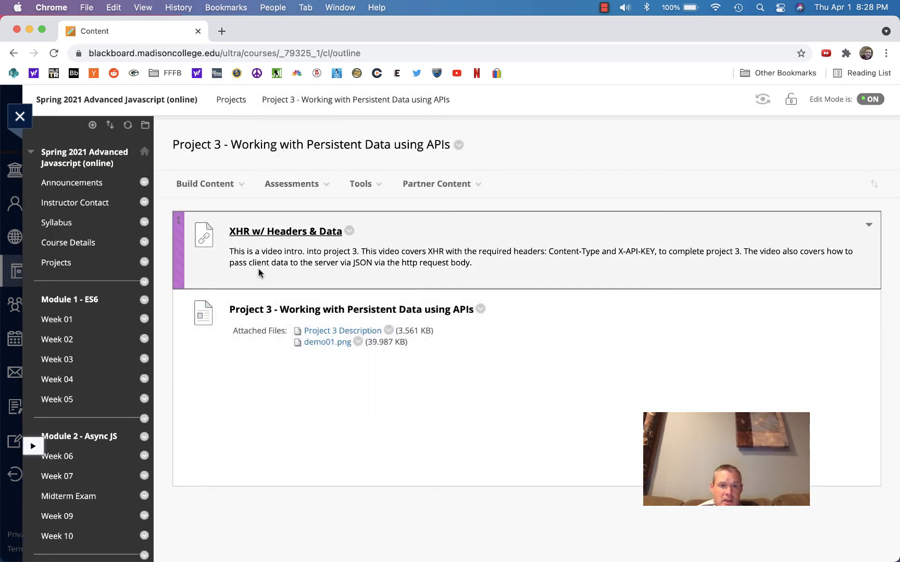
left_click(222, 32)
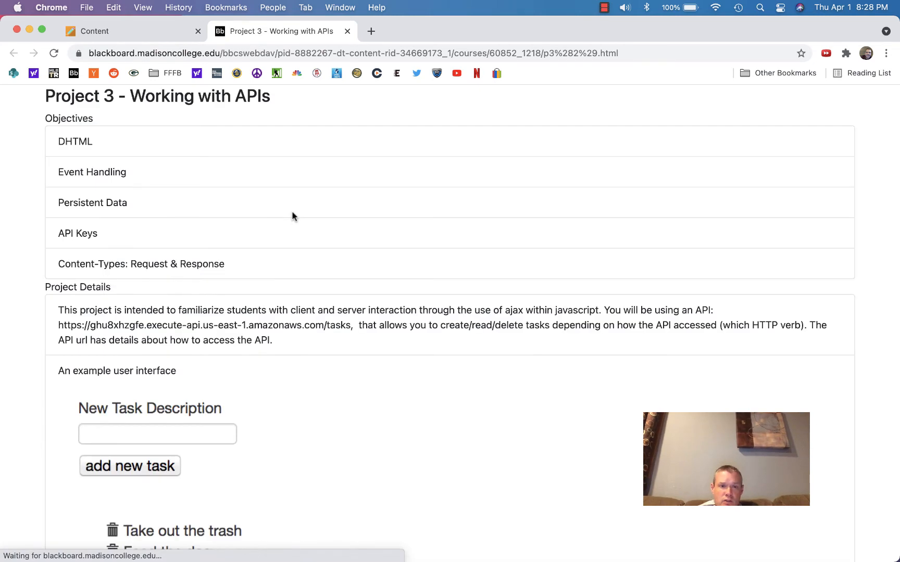
scroll("down", 3)
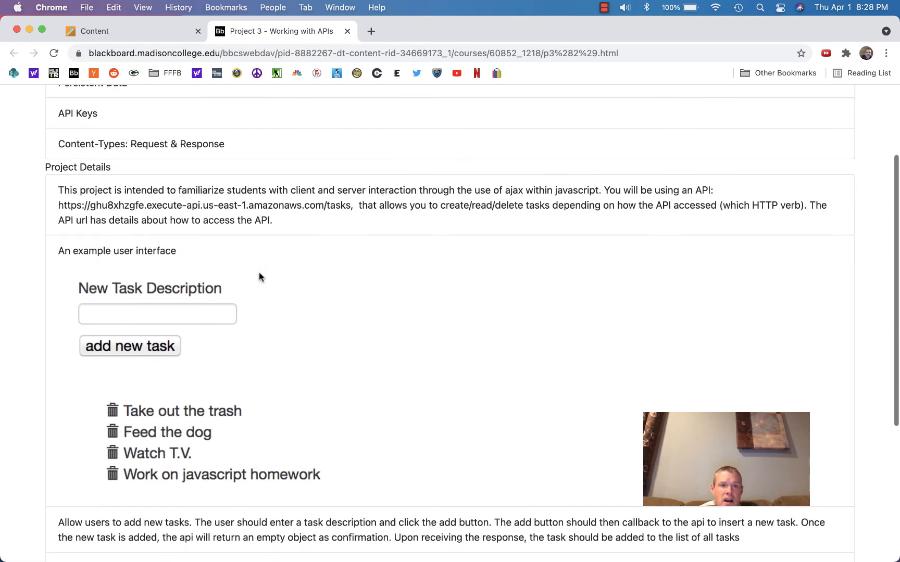
scroll("down", 3)
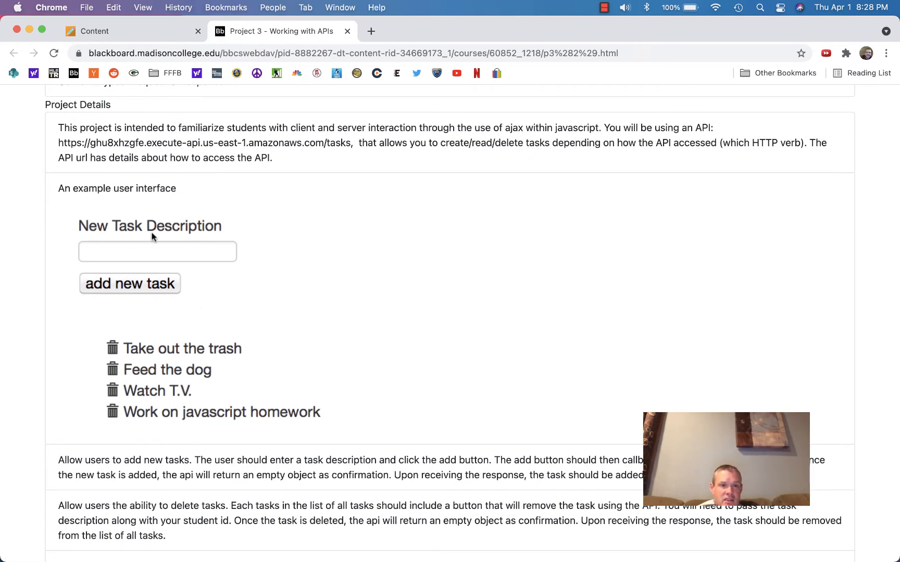
mouse_move(263, 363)
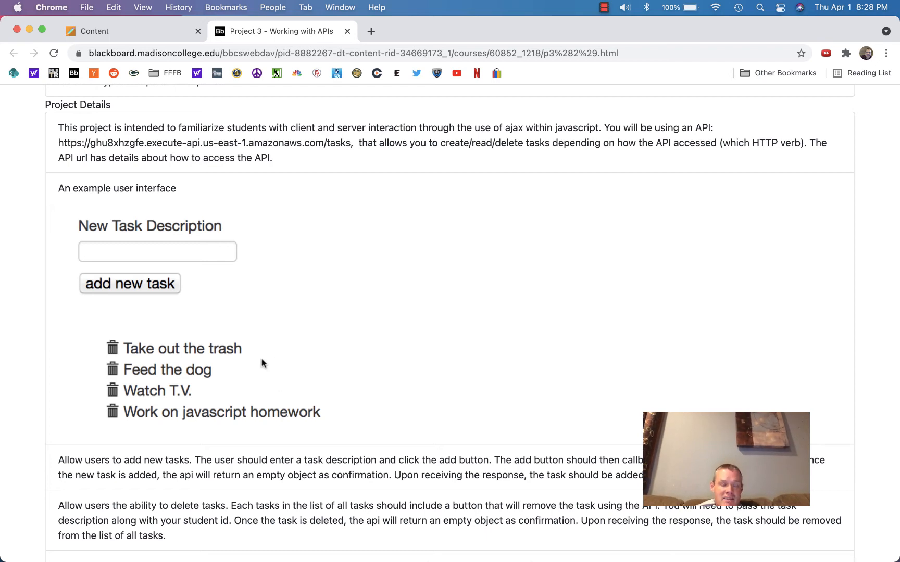
mouse_move(184, 265)
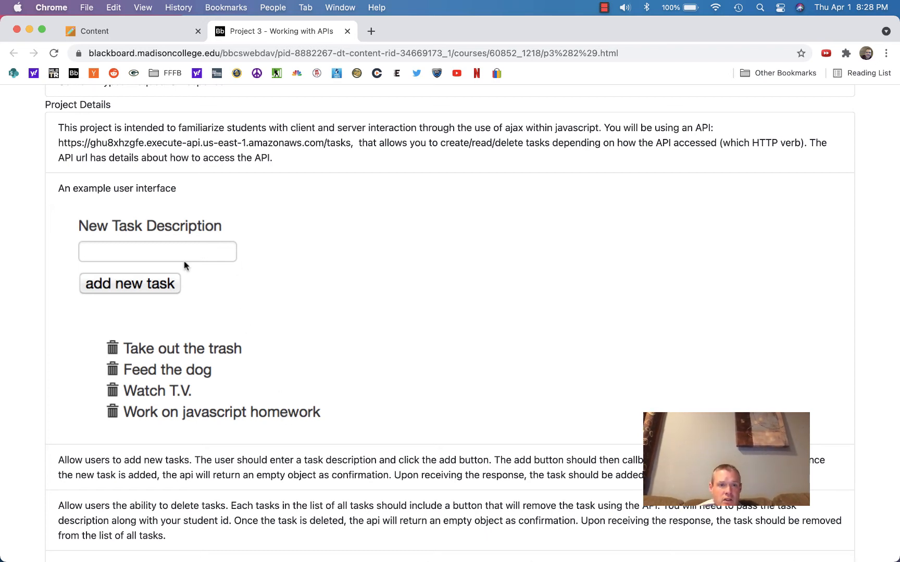
mouse_move(179, 279)
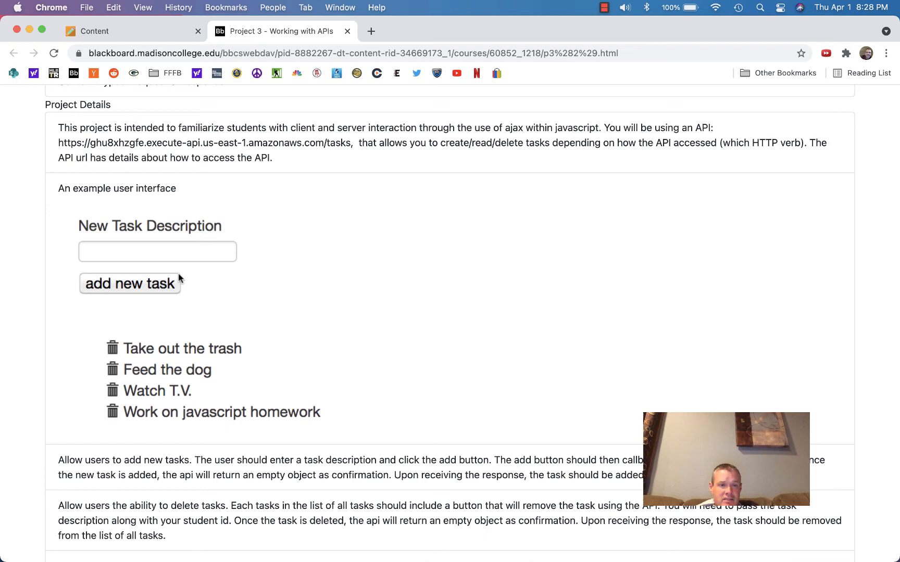
mouse_move(200, 432)
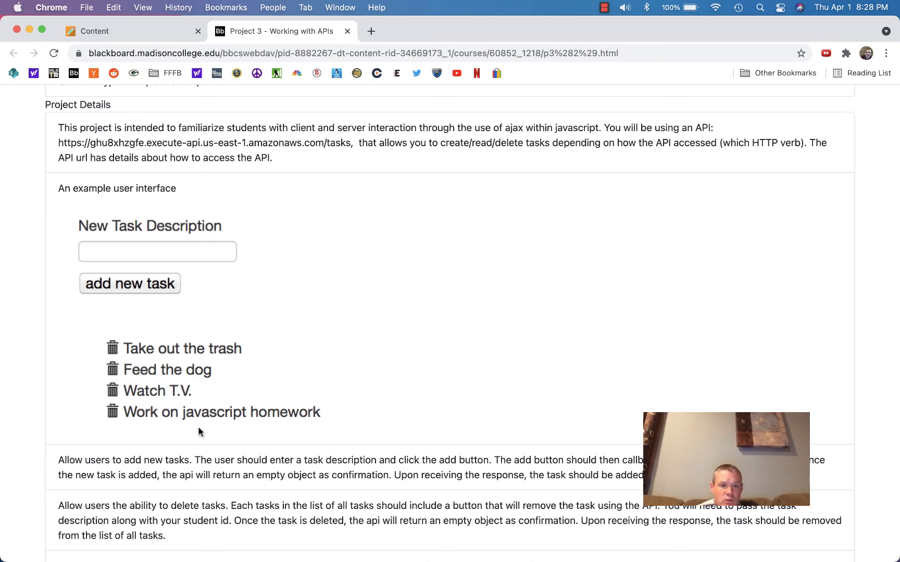
mouse_move(228, 421)
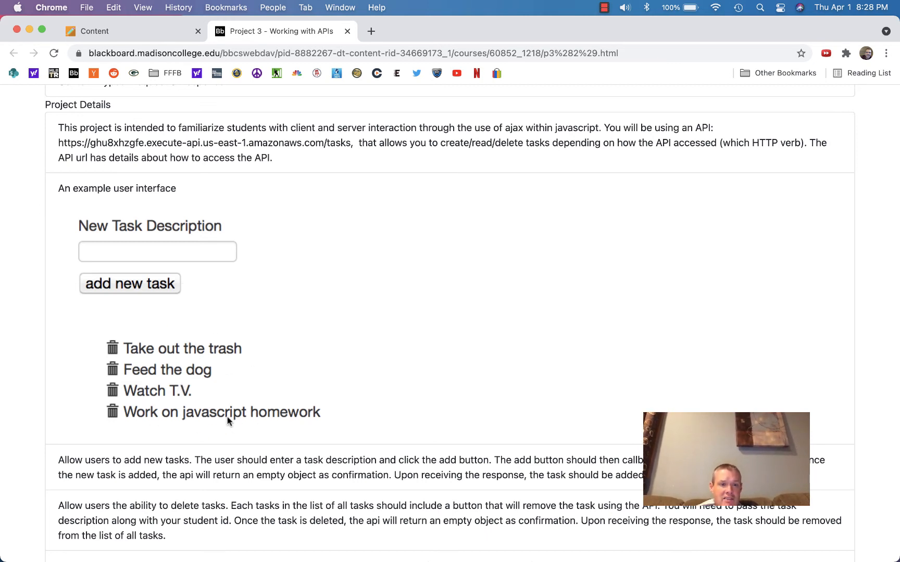
mouse_move(118, 413)
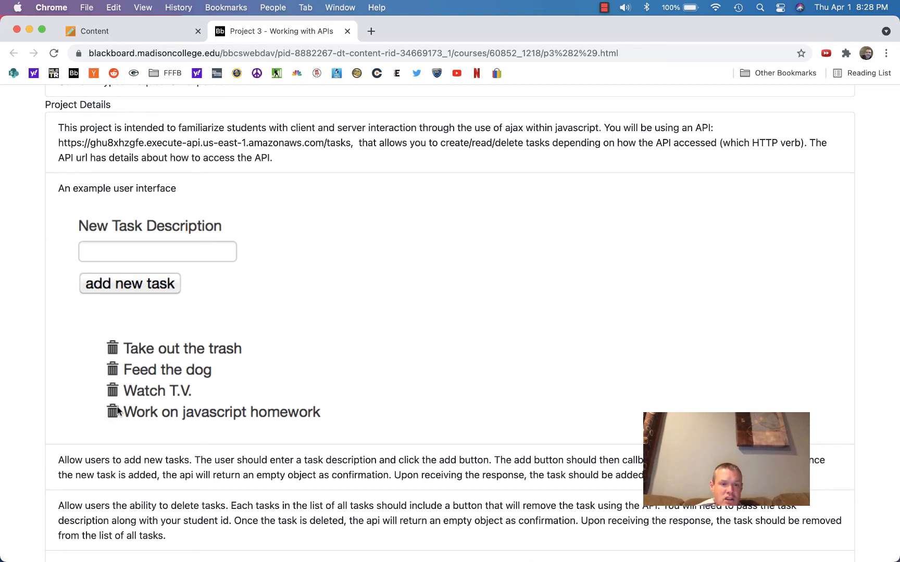
mouse_move(113, 419)
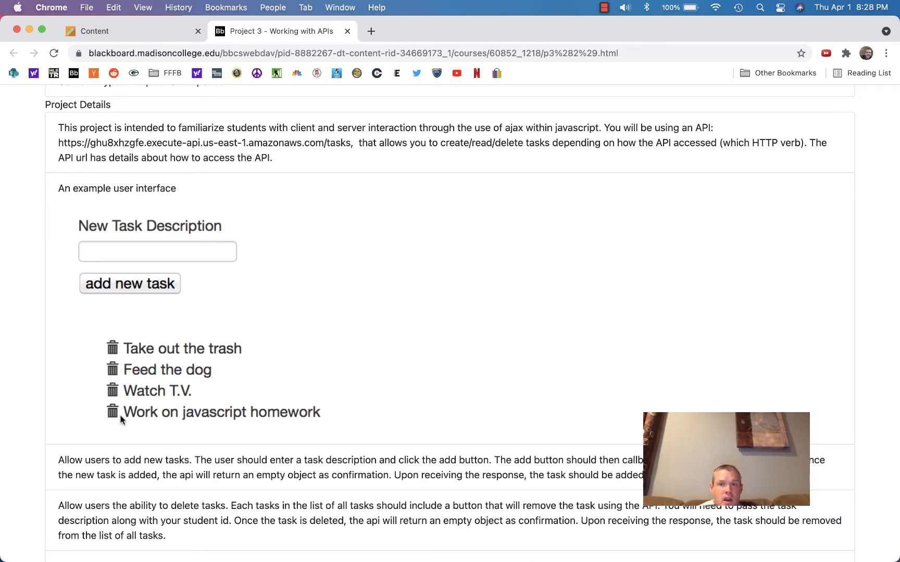
mouse_move(154, 429)
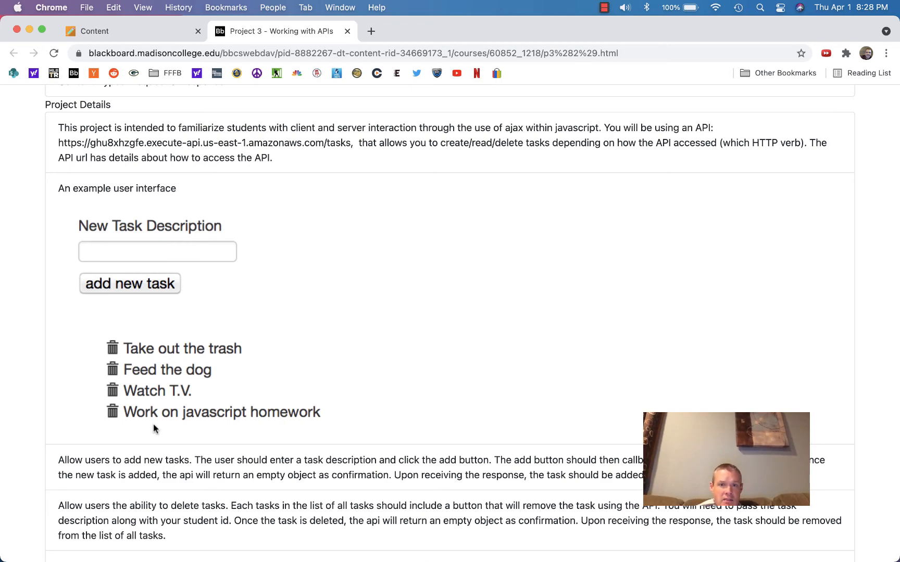
scroll("up", 3)
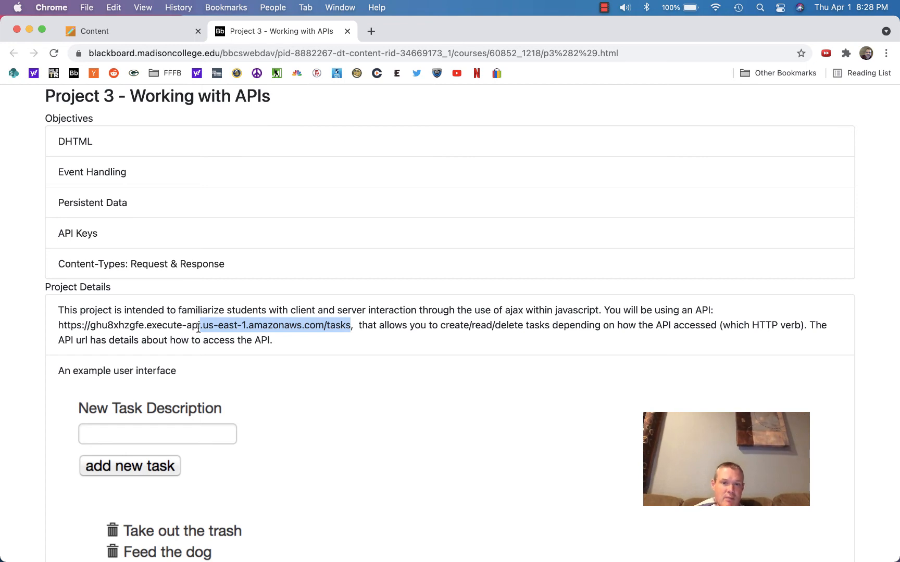
scroll("down", 3)
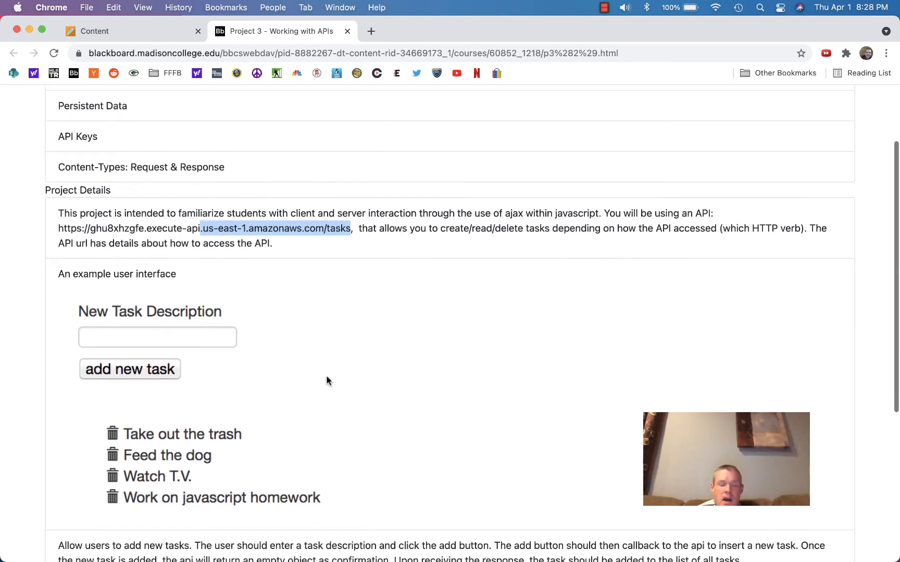
scroll("down", 3)
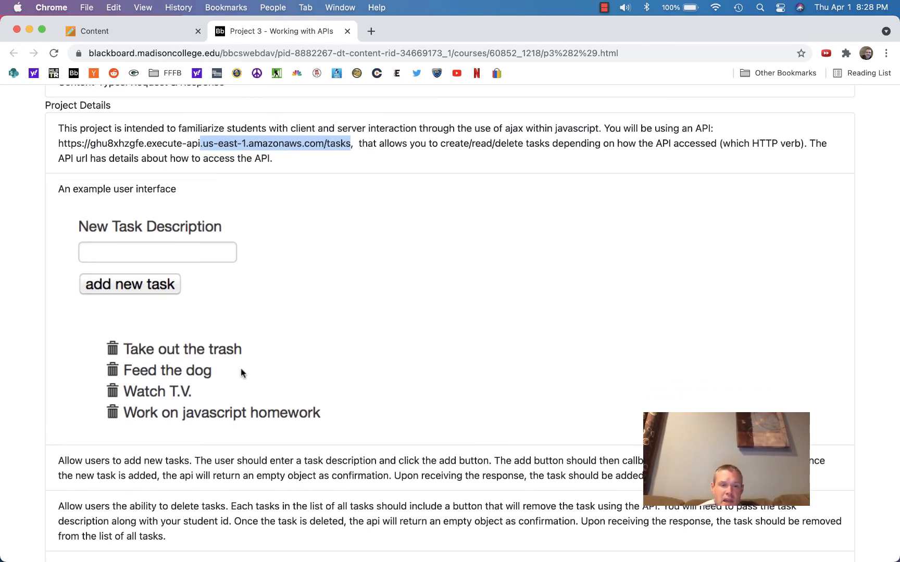
scroll("down", 3)
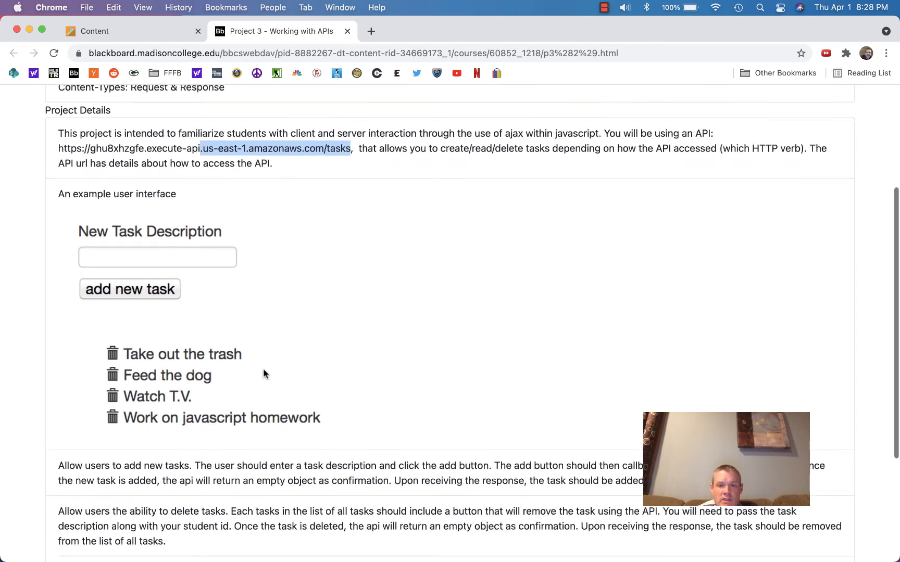
scroll("up", 3)
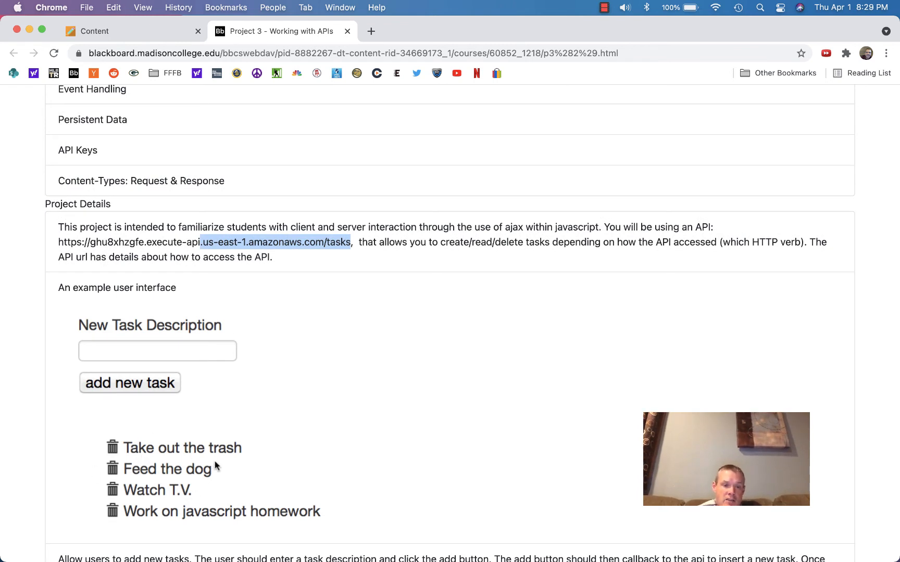
mouse_move(267, 485)
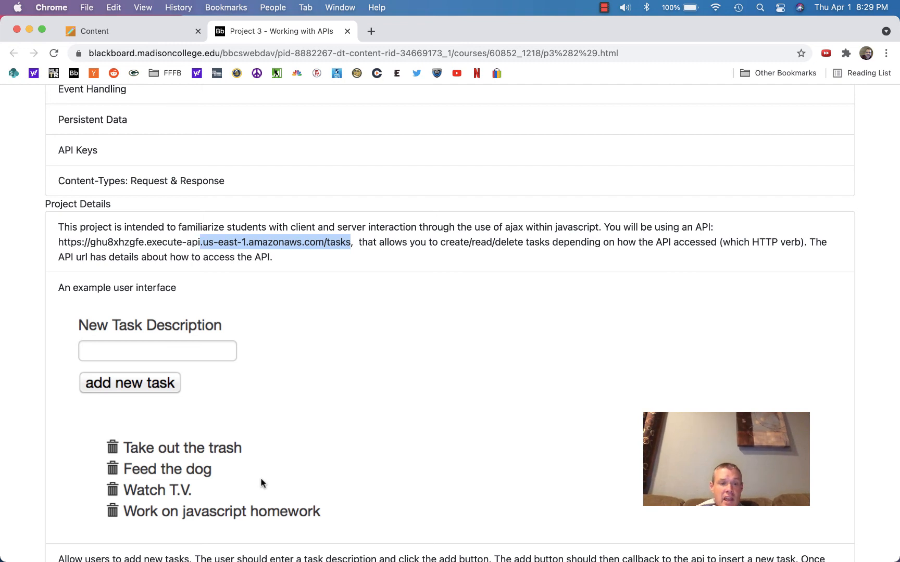
mouse_move(240, 428)
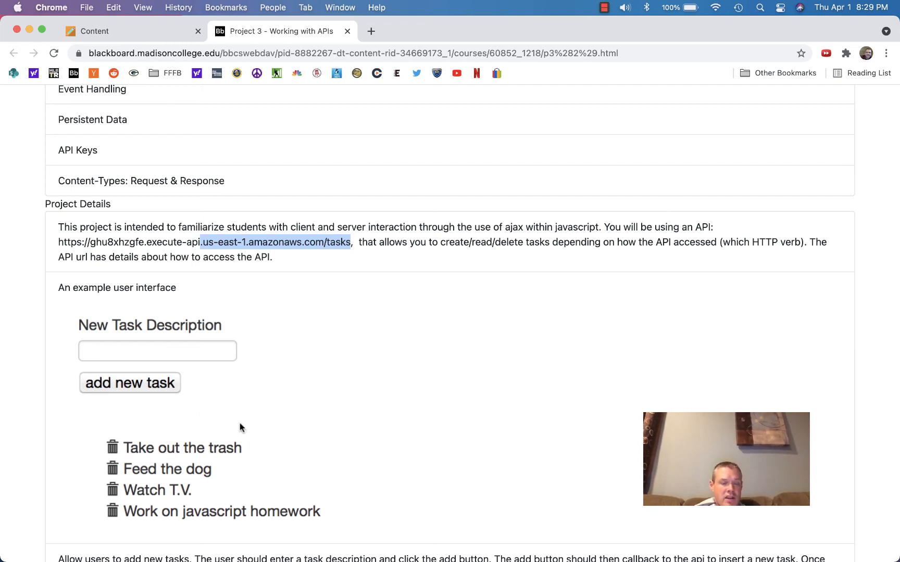
mouse_move(220, 359)
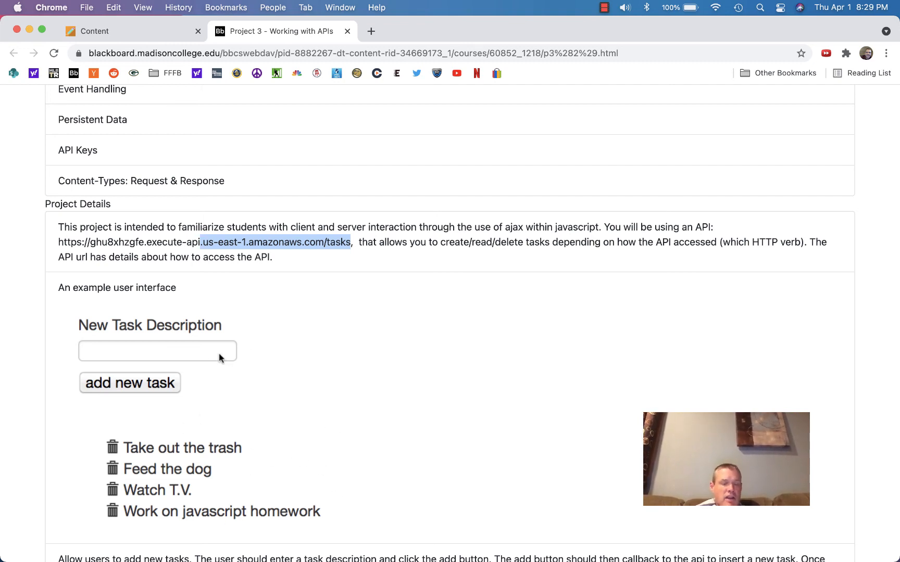
mouse_move(117, 453)
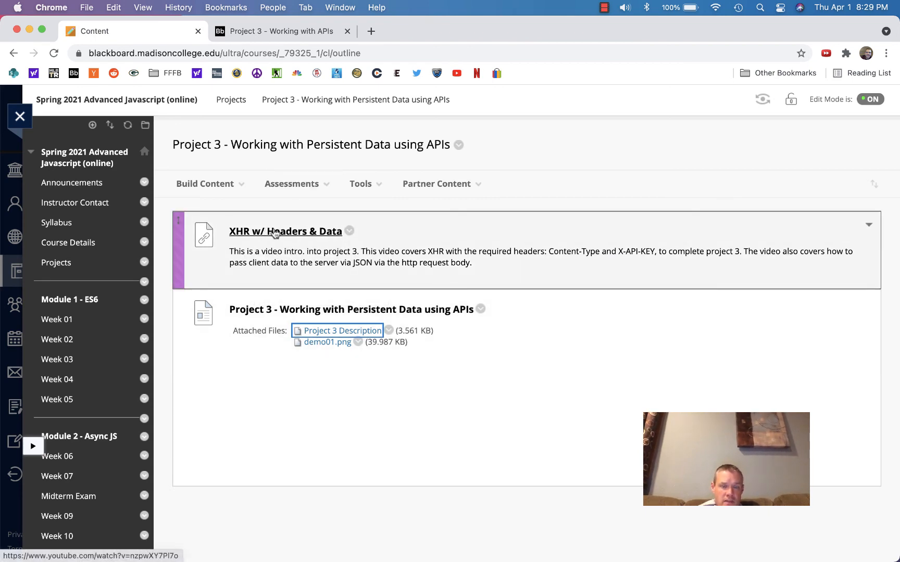
mouse_move(277, 270)
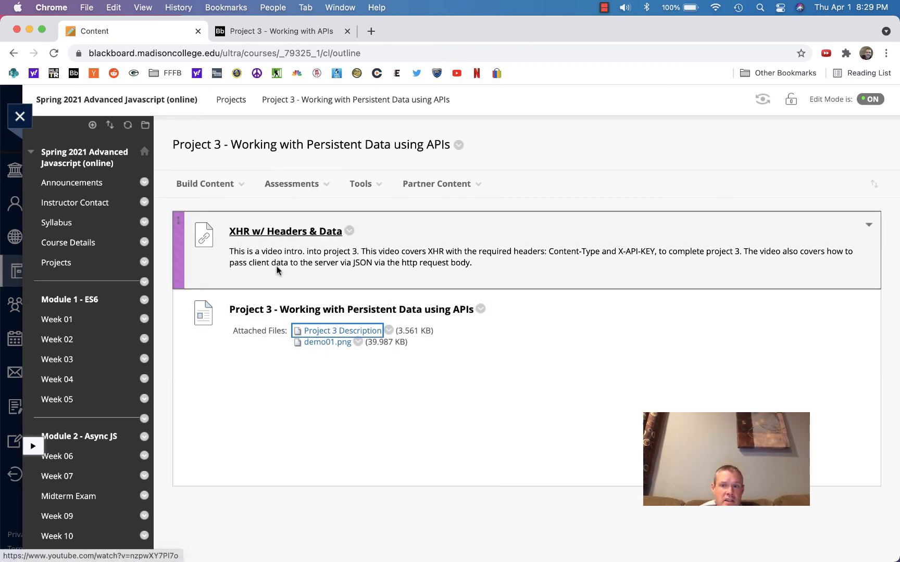
mouse_move(642, 263)
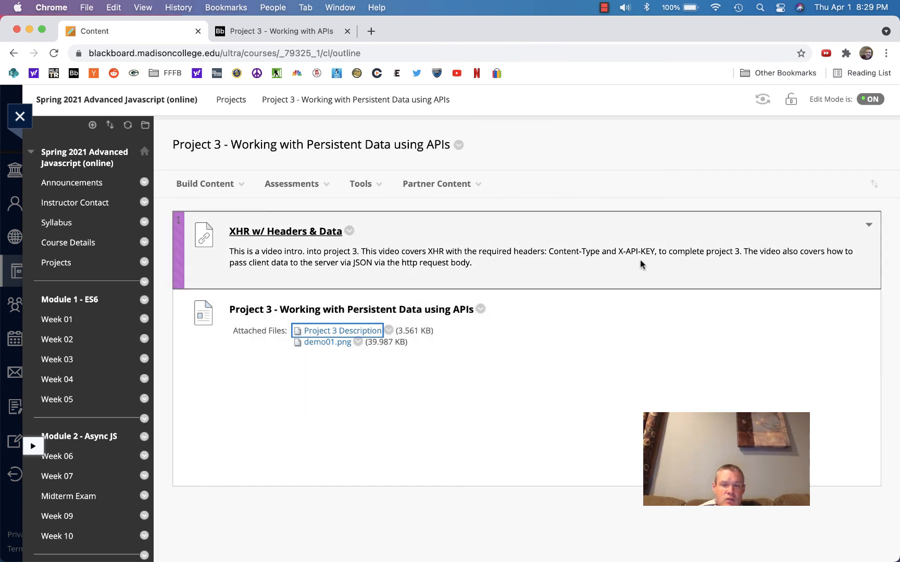
mouse_move(565, 251)
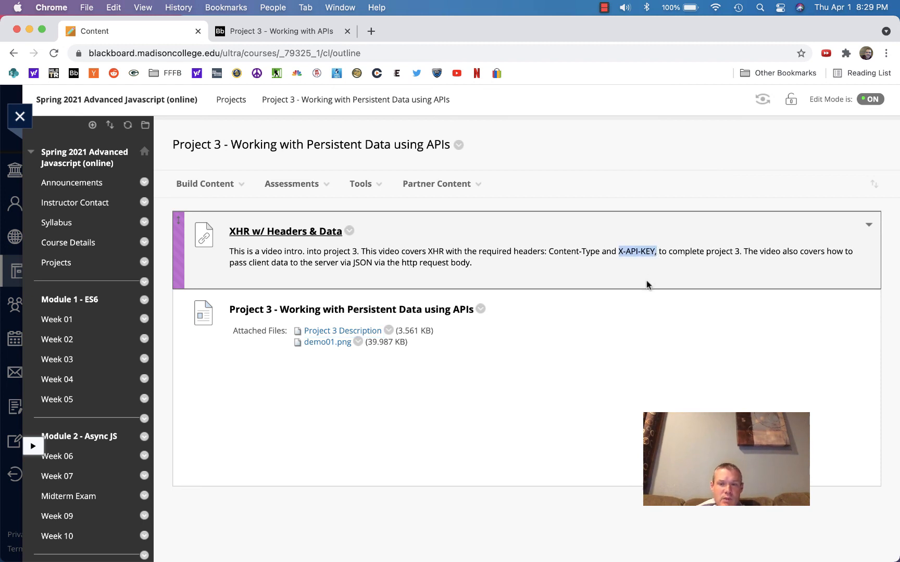
mouse_move(674, 277)
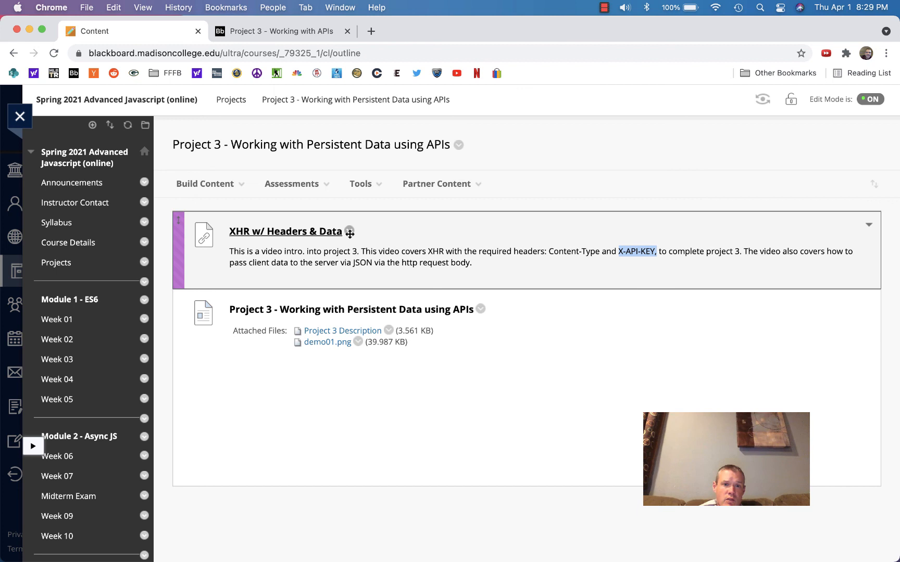
mouse_move(276, 239)
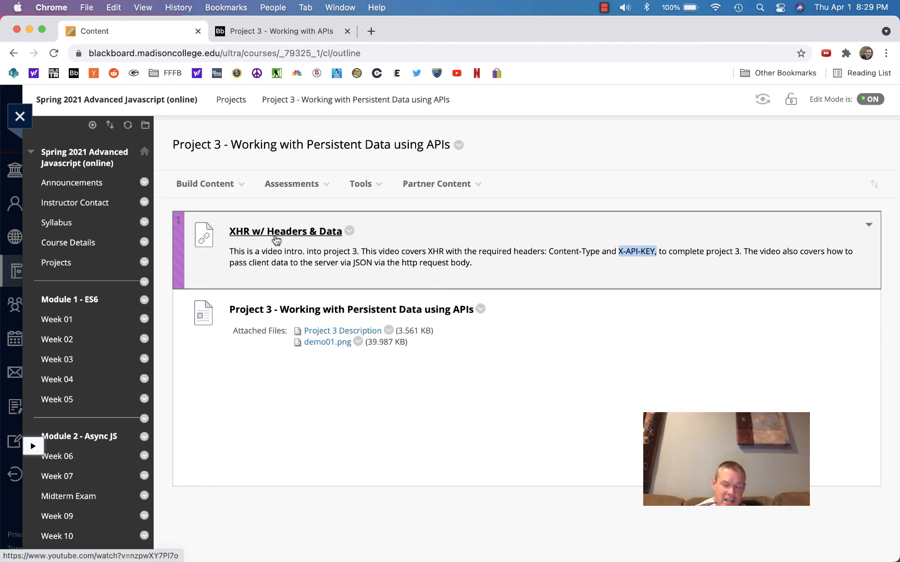
mouse_move(309, 278)
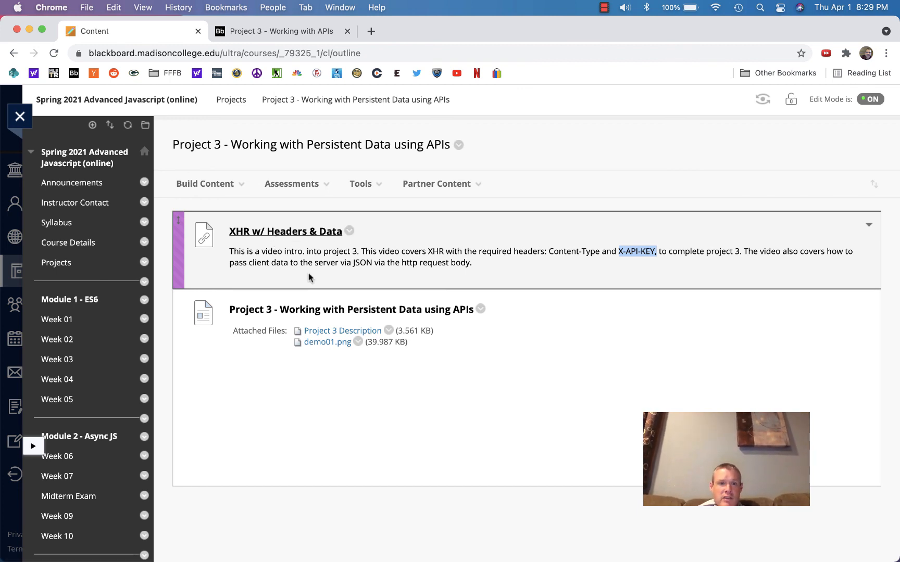
mouse_move(333, 262)
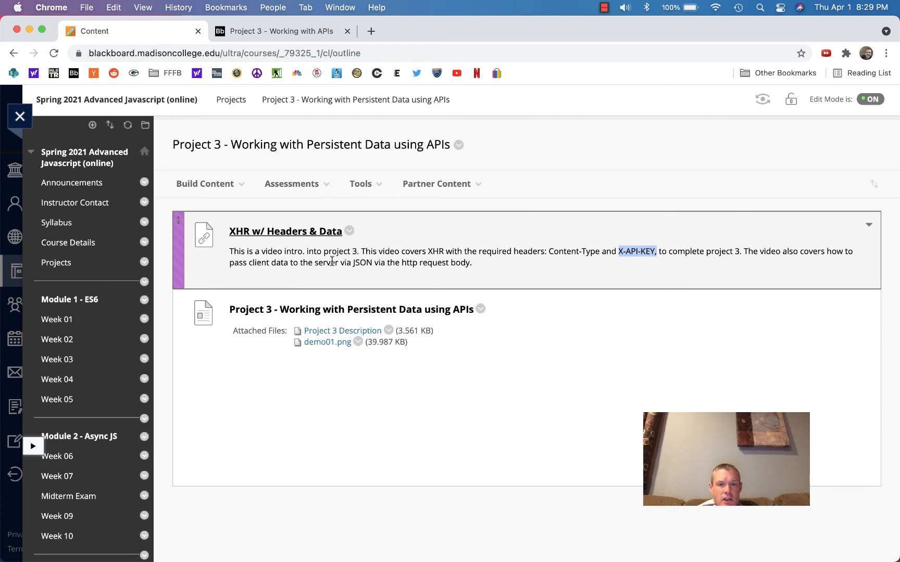